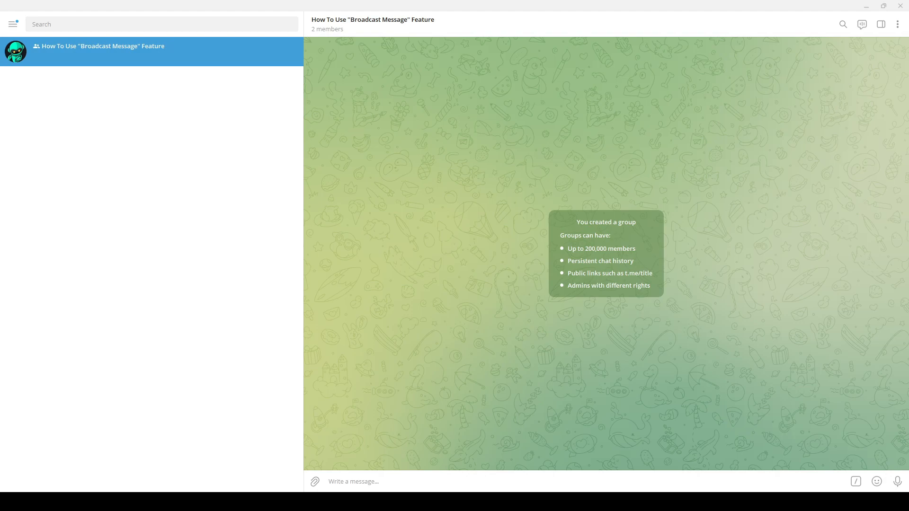
# - Search for 'cheekyaibot' and open the CheekyAI Bot chat
pyautogui.write('cheekyaibot')
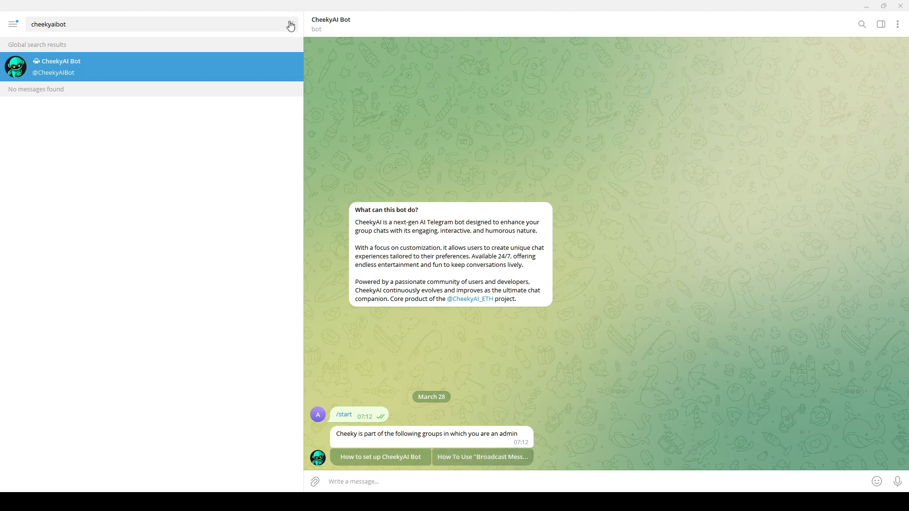
# - Send /ref in the 'Broadcast Message' group so the bot shows its settings profile and personality options
pyautogui.click(482, 456)
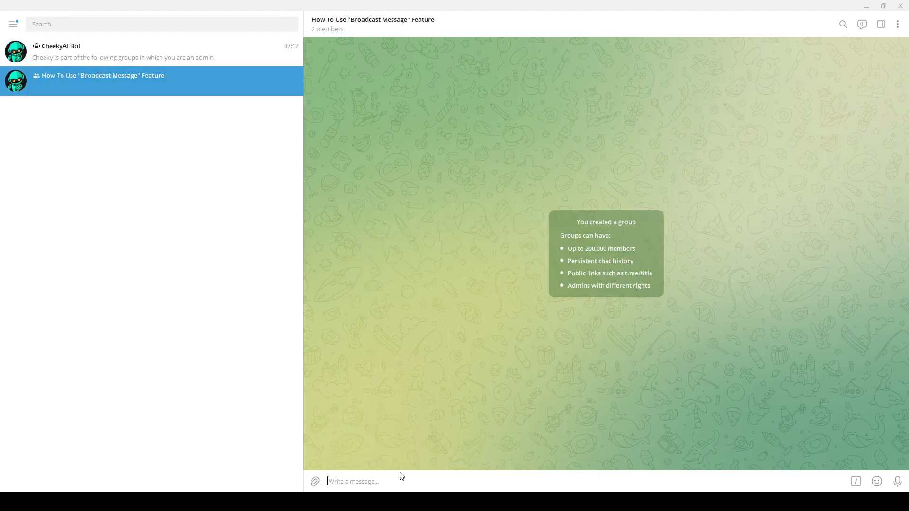
pyautogui.write('/ref')
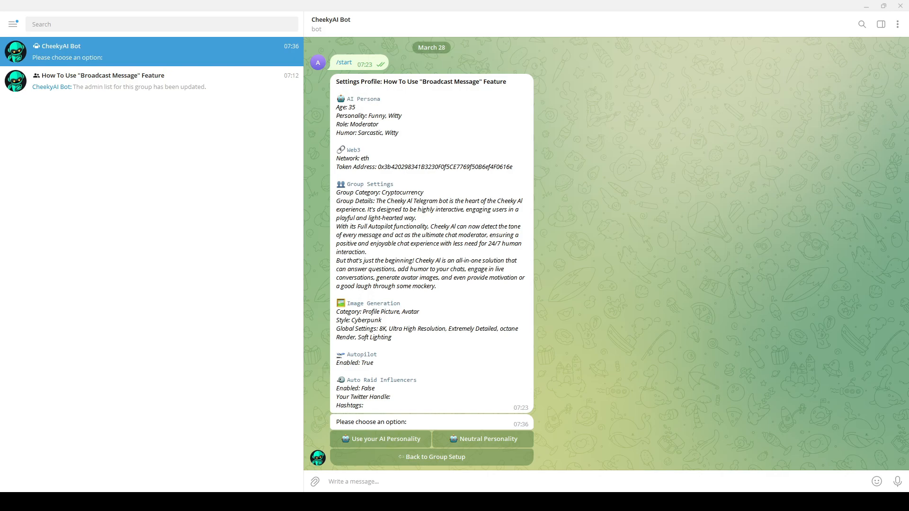
# - Choose the AI personality and submit the idea about an upcoming YouTube video on the Broadcast Message feature
pyautogui.click(482, 439)
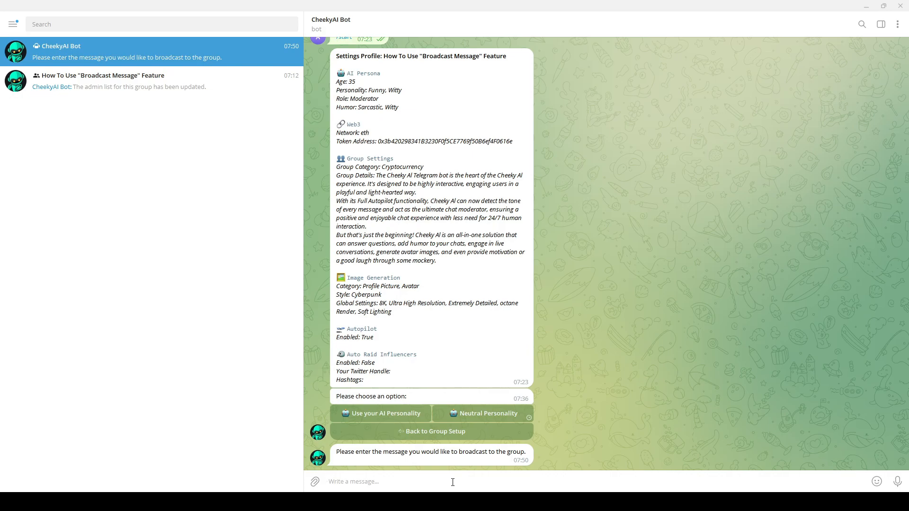
pyautogui.write('A Youtube video on how to use the "BroadCast Message" Feature will be released soon.')
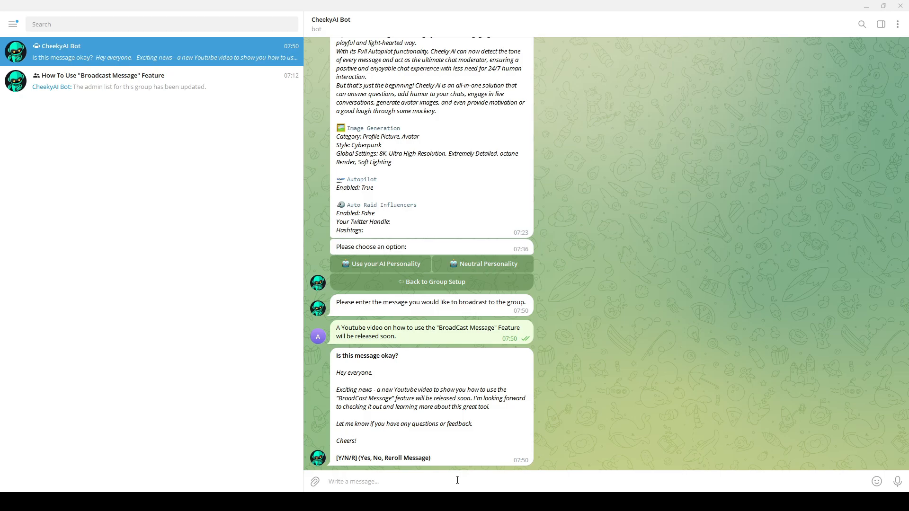
# - Reroll the draft with R, then confirm with Y so the announcement is broadcast to the group
pyautogui.click(383, 481)
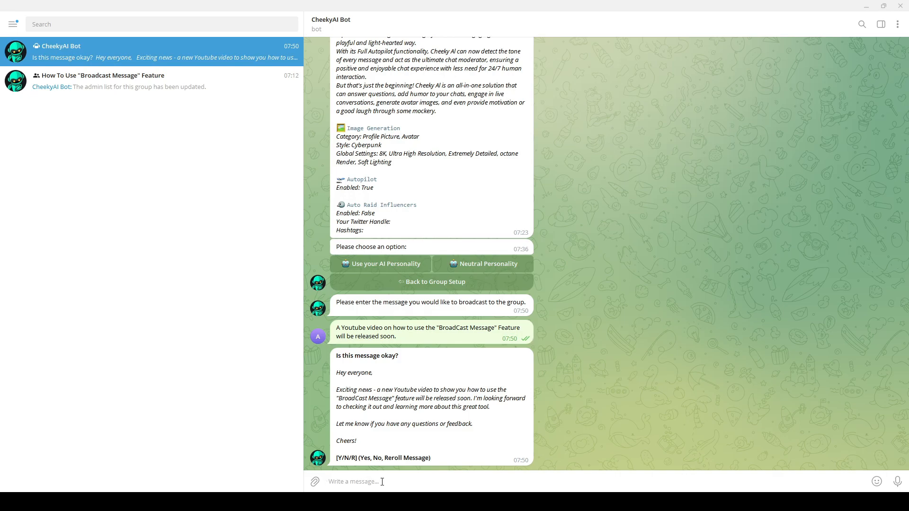
pyautogui.write('R')
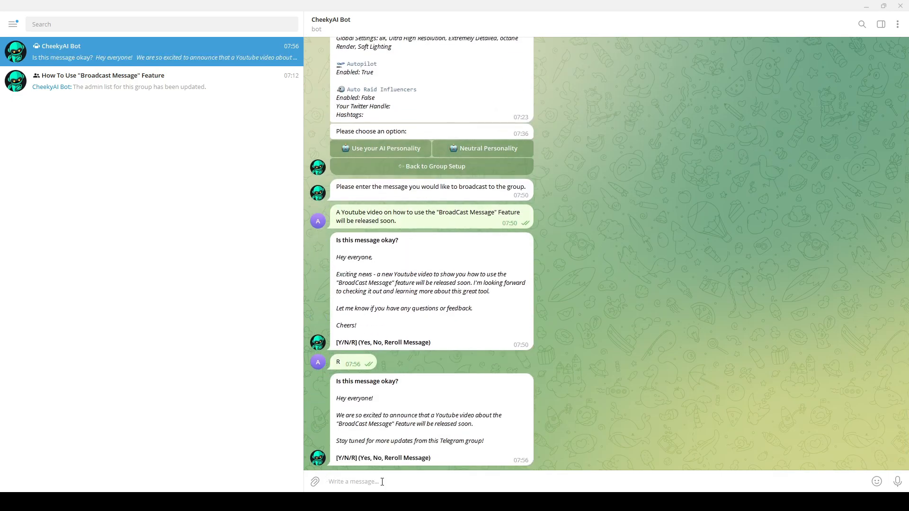
pyautogui.write('Y')
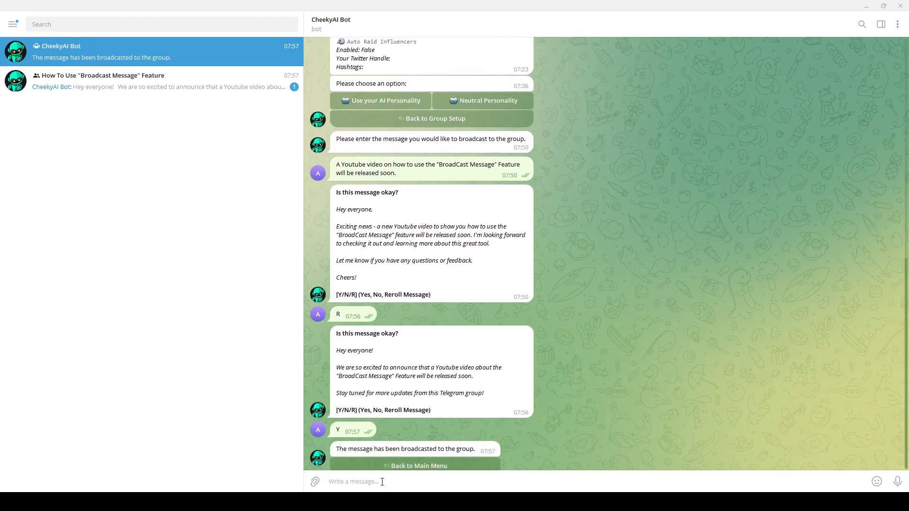
pyautogui.scroll(-3)
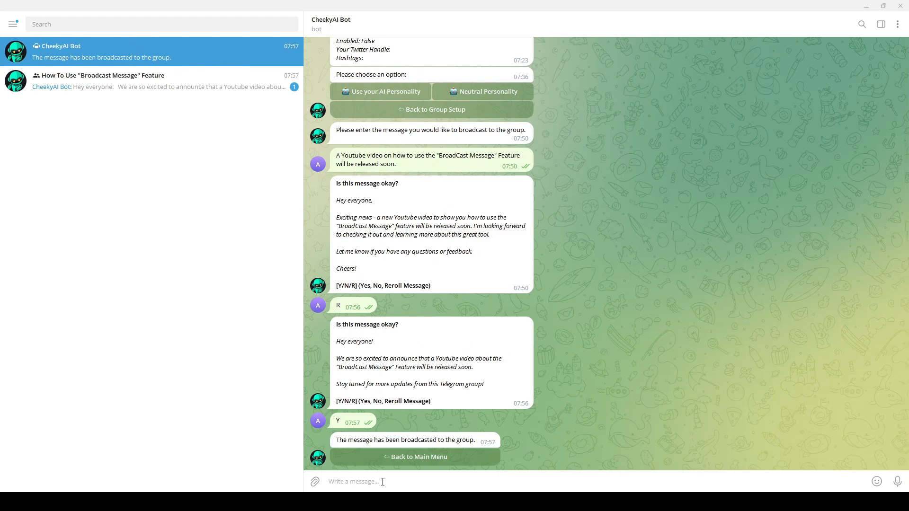